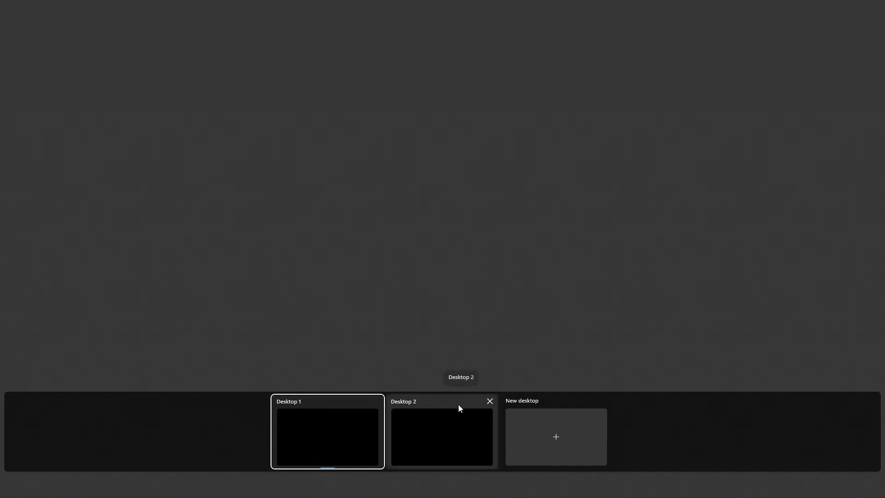
{"action": "mouse_move", "coordinate": [489, 401]}
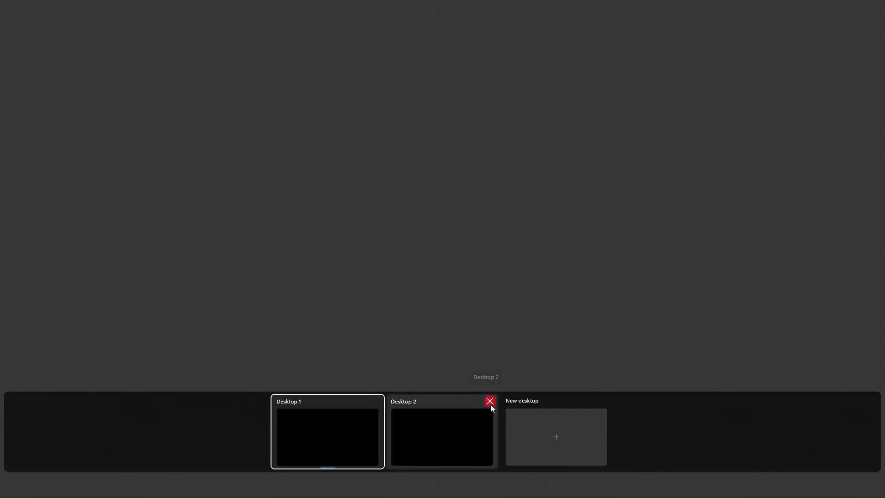
Remove Desktop 2, then view and dismiss Desktop 1's Rename / Choose background menu.
{"action": "left_click", "coordinate": [490, 401]}
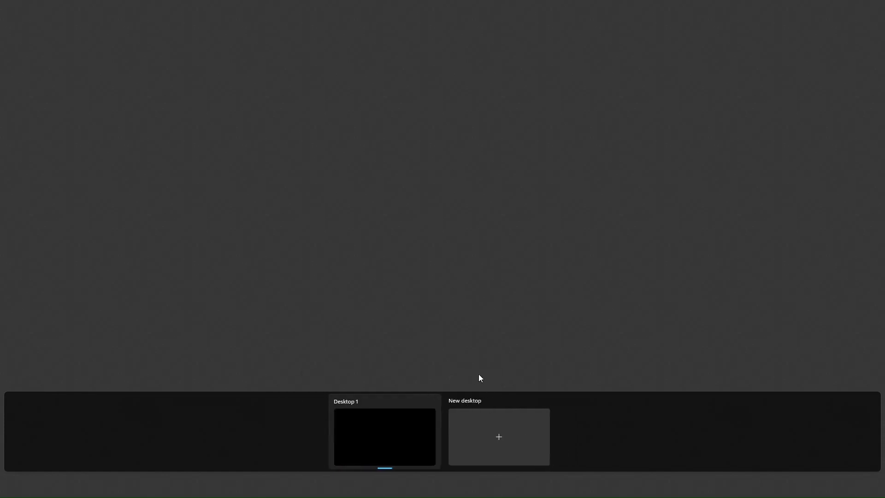
{"action": "mouse_move", "coordinate": [388, 199]}
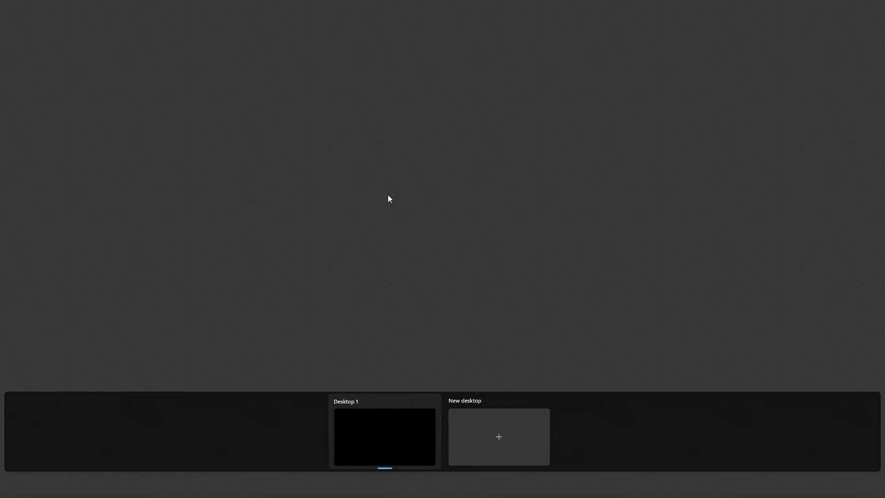
{"action": "mouse_move", "coordinate": [384, 94]}
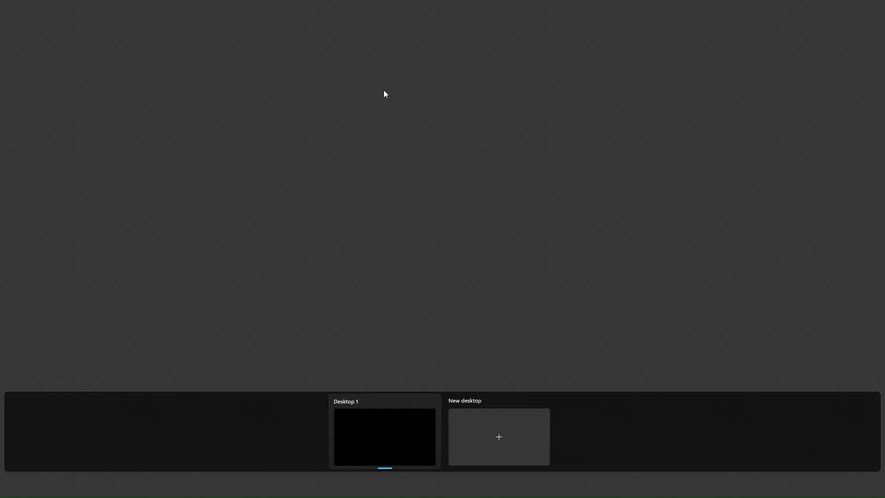
{"action": "mouse_move", "coordinate": [404, 172]}
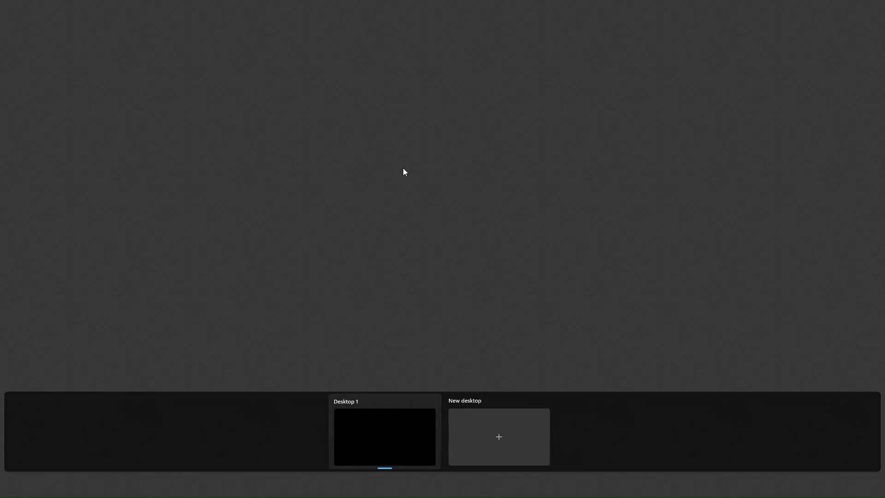
{"action": "mouse_move", "coordinate": [332, 187]}
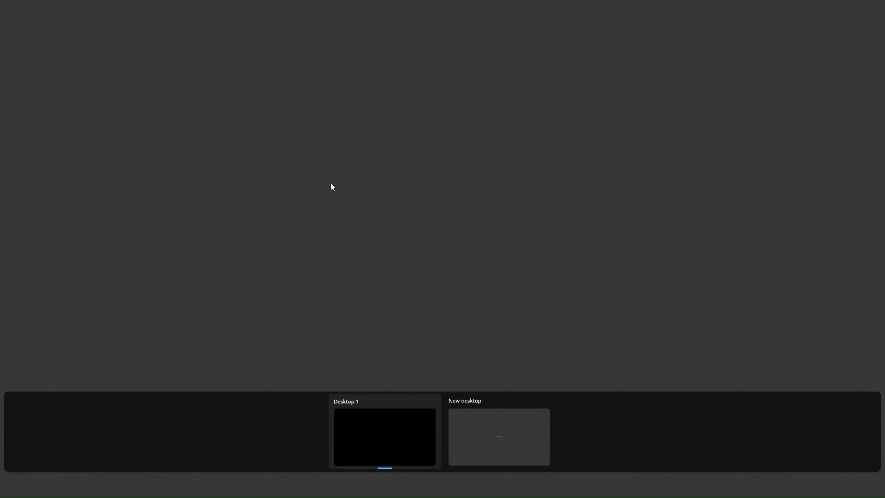
{"action": "mouse_move", "coordinate": [498, 431]}
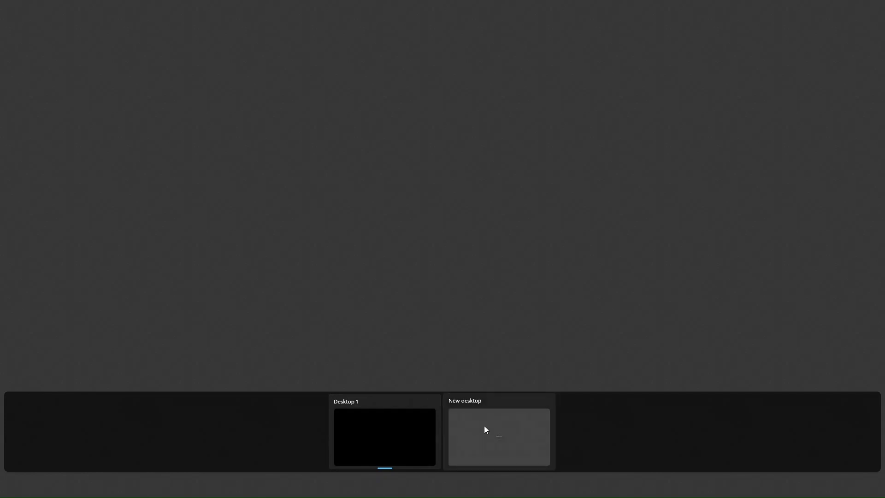
{"action": "mouse_move", "coordinate": [602, 449]}
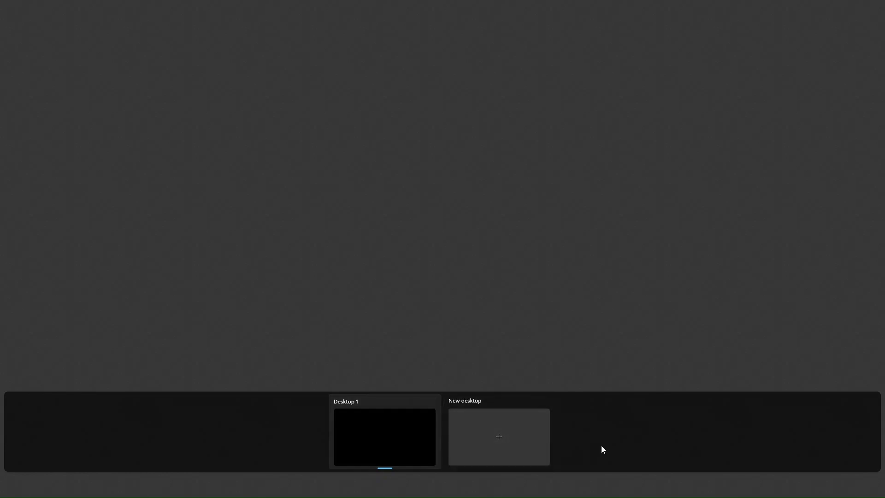
{"action": "mouse_move", "coordinate": [575, 444]}
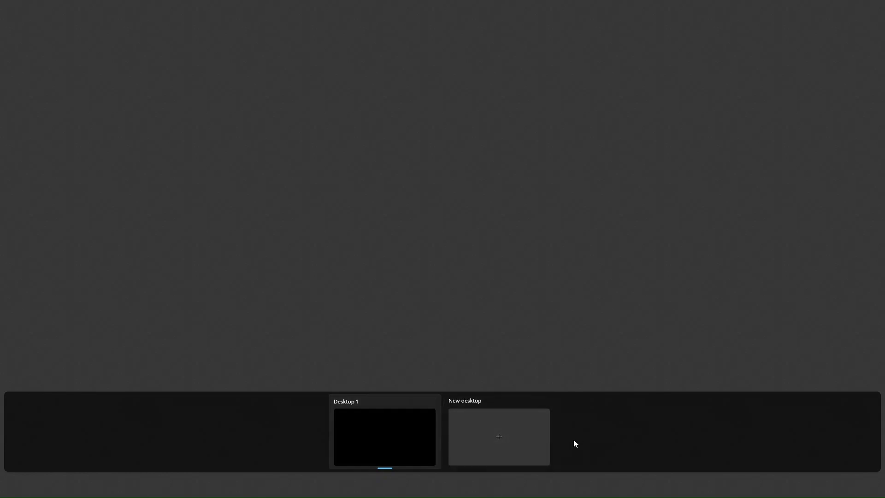
{"action": "mouse_move", "coordinate": [384, 437]}
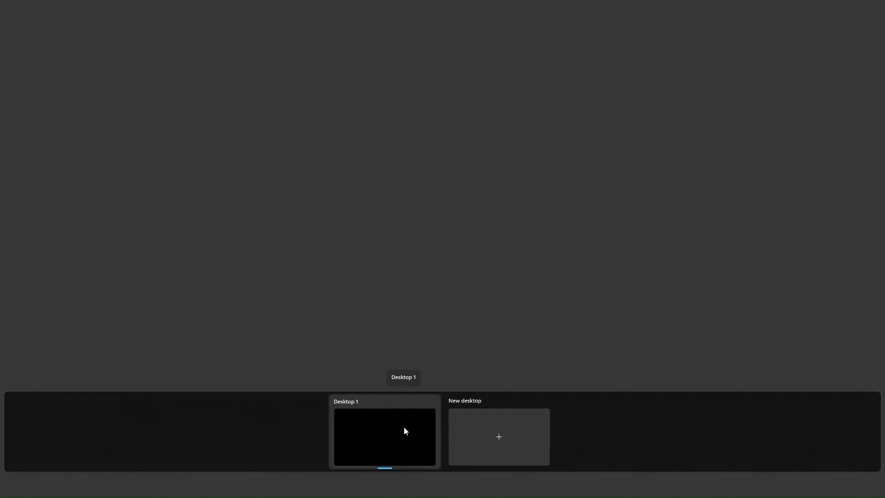
{"action": "right_click", "coordinate": [404, 430]}
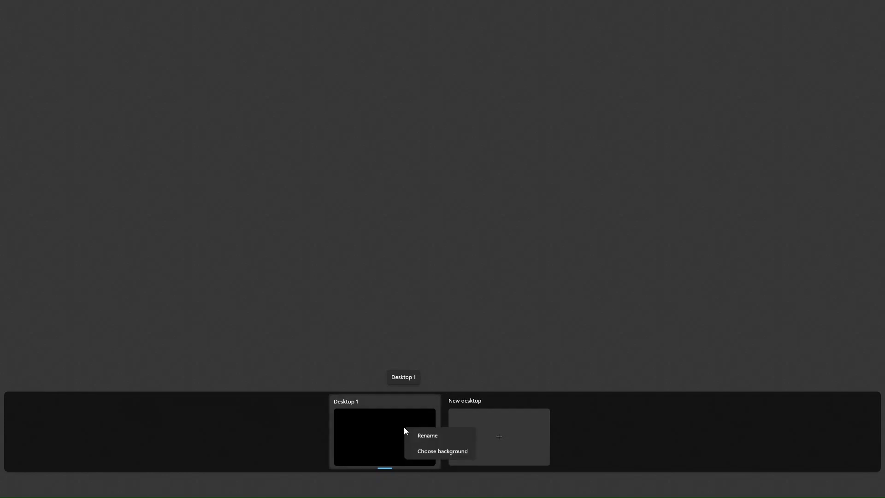
{"action": "left_click", "coordinate": [427, 435]}
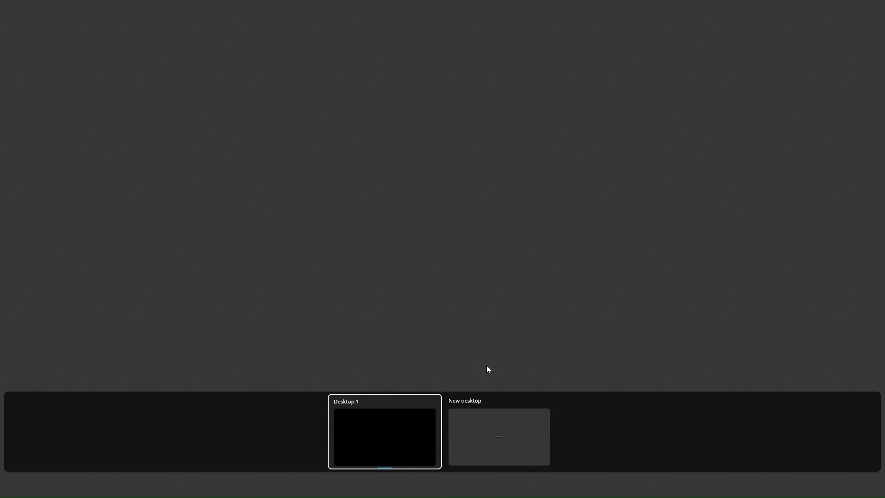
{"action": "mouse_move", "coordinate": [499, 436]}
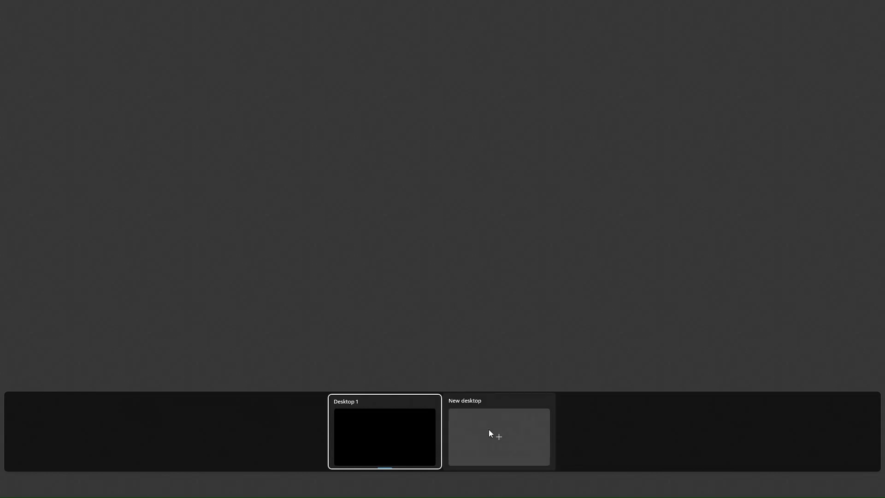
{"action": "mouse_move", "coordinate": [501, 439]}
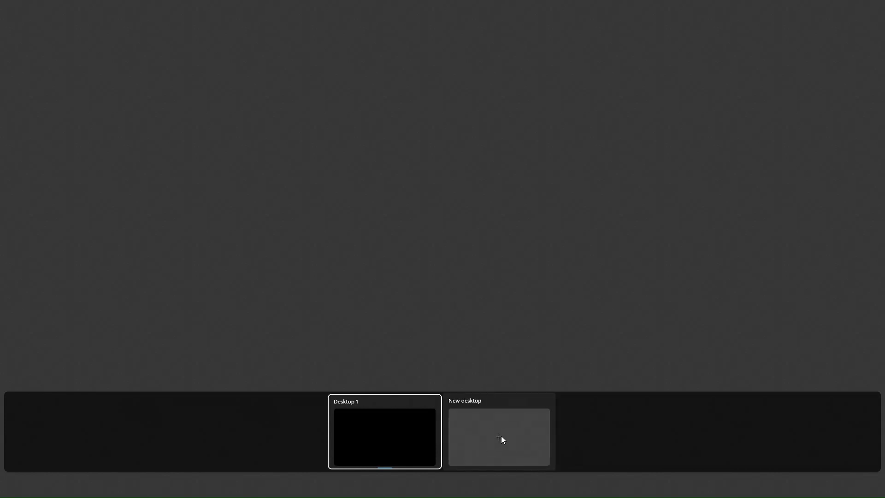
Create a new empty Desktop 2 from the New desktop (+) tile and make it current.
{"action": "left_click", "coordinate": [499, 437]}
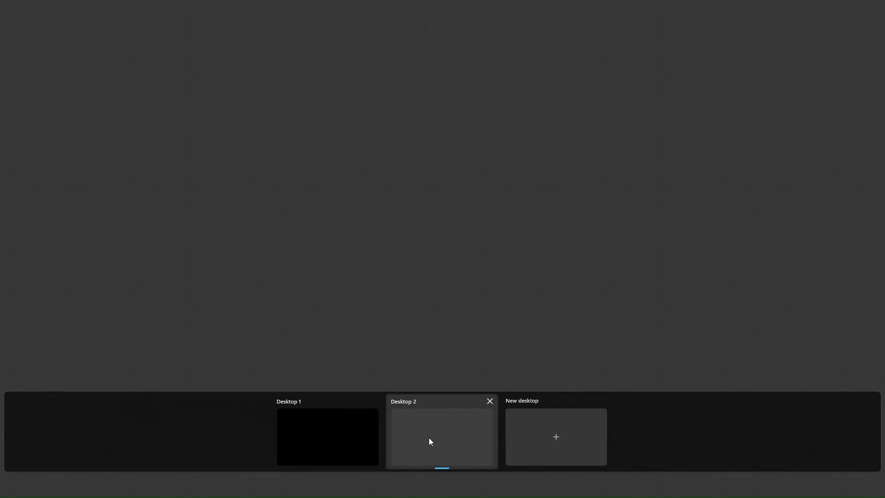
{"action": "mouse_move", "coordinate": [457, 426]}
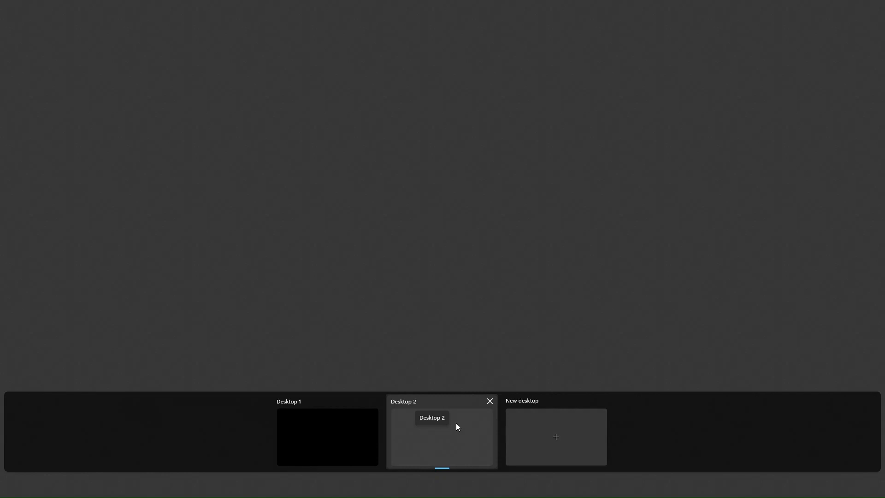
{"action": "mouse_move", "coordinate": [388, 434]}
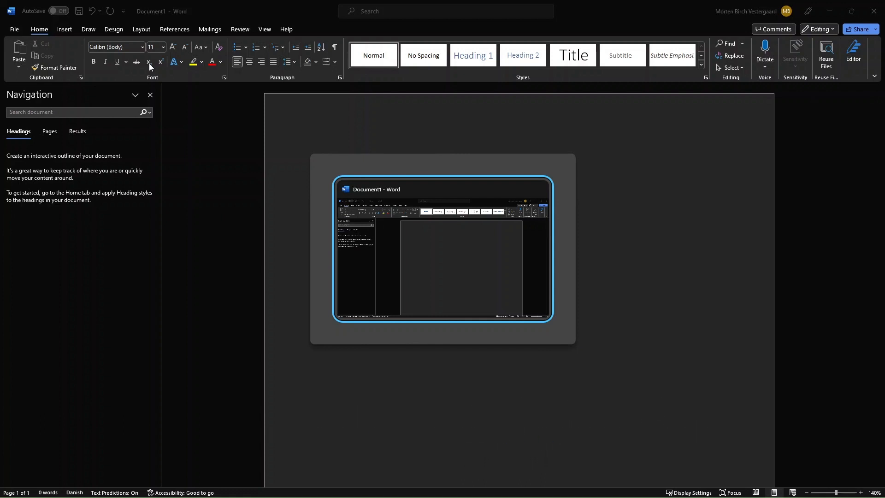
{"action": "mouse_move", "coordinate": [314, 11]}
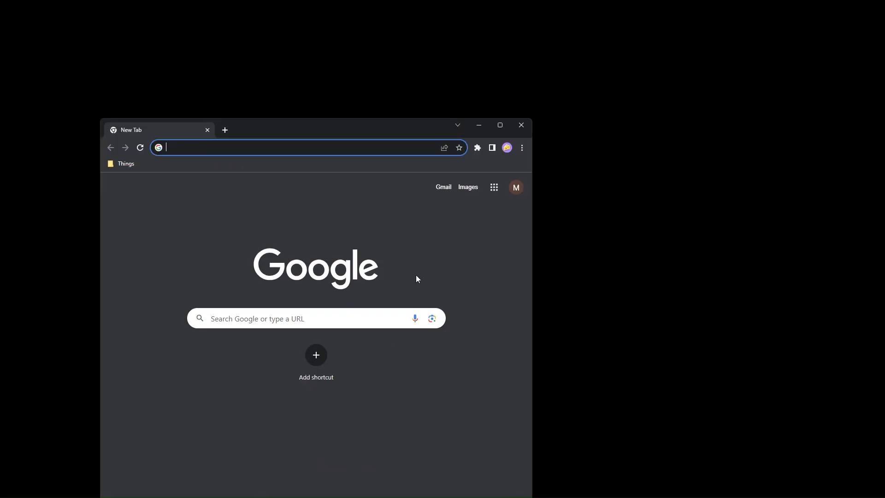
Cycle with Alt+Tab through Word, Chrome and OBS, landing on the Chrome new tab.
{"action": "key", "text": "alt+tab"}
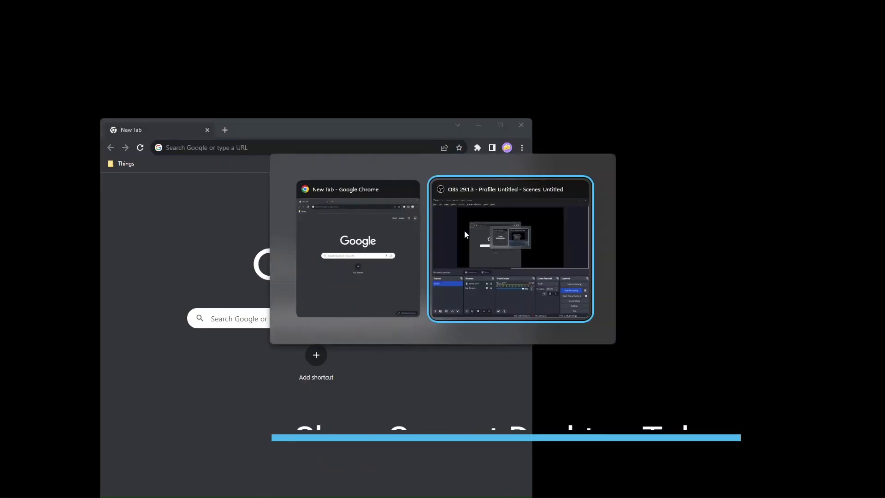
{"action": "key", "text": "alt+tab"}
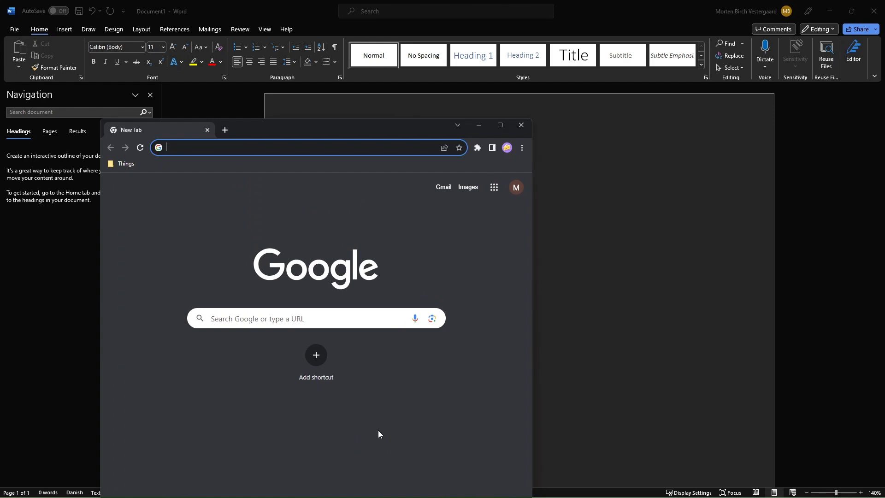
{"action": "mouse_move", "coordinate": [479, 124]}
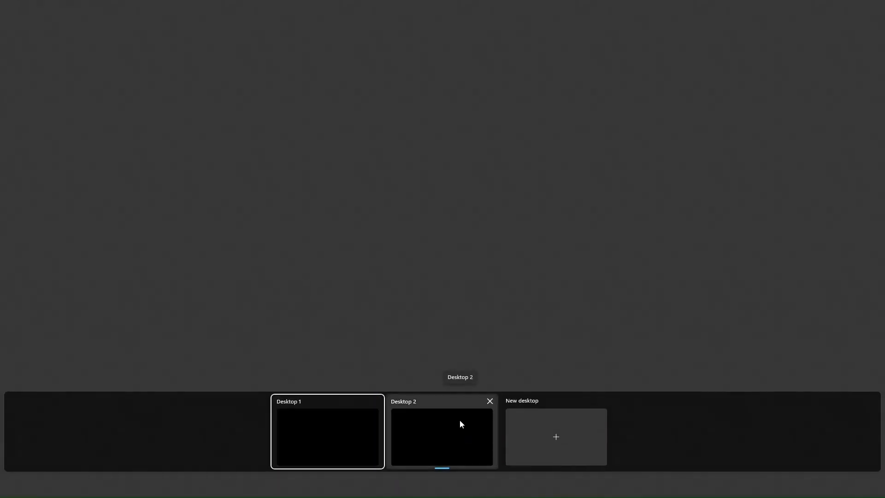
Switch to Desktop 2 and bring PowerPoint, Word and Chrome forward from the taskbar, ending on Chrome.
{"action": "left_click", "coordinate": [555, 436]}
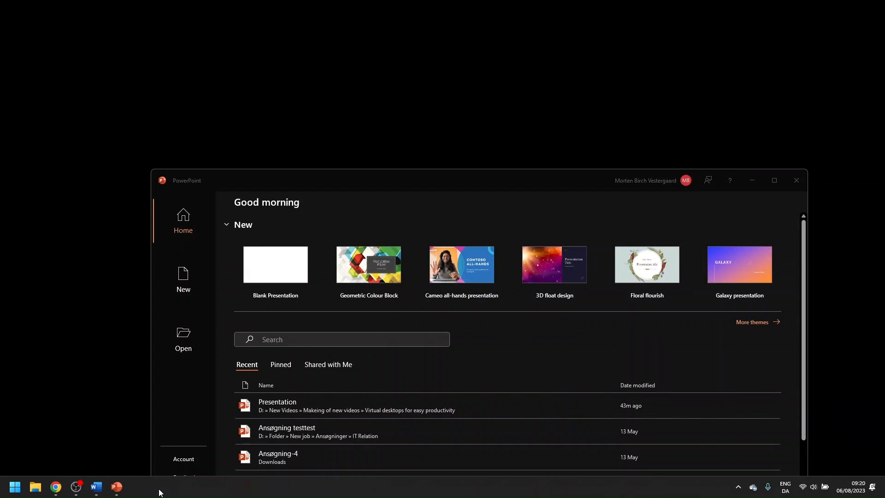
{"action": "left_click", "coordinate": [55, 486]}
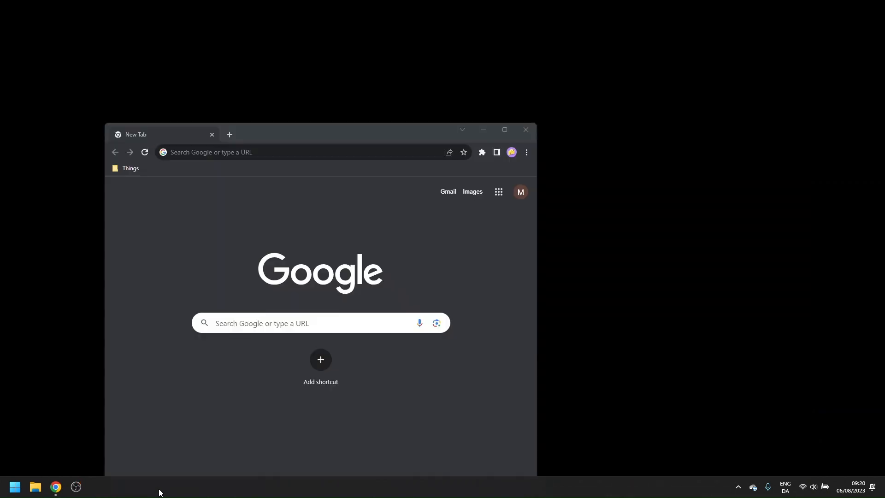
{"action": "left_click", "coordinate": [96, 486]}
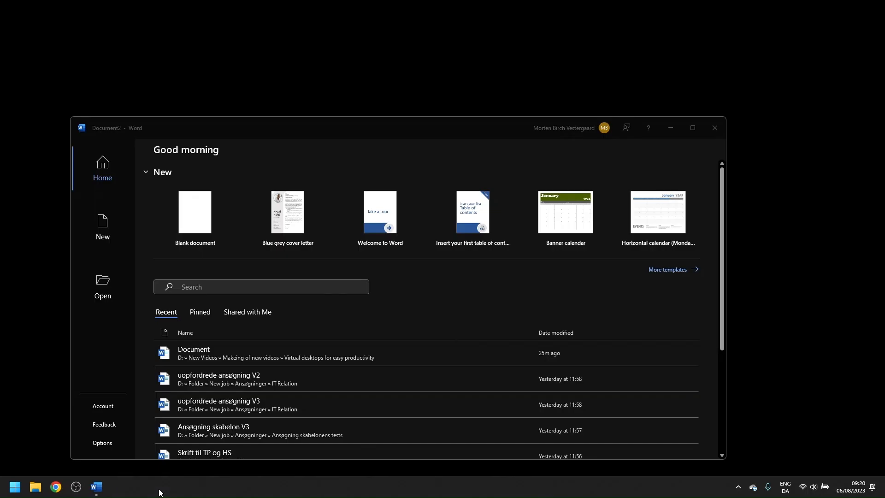
{"action": "left_click", "coordinate": [116, 487]}
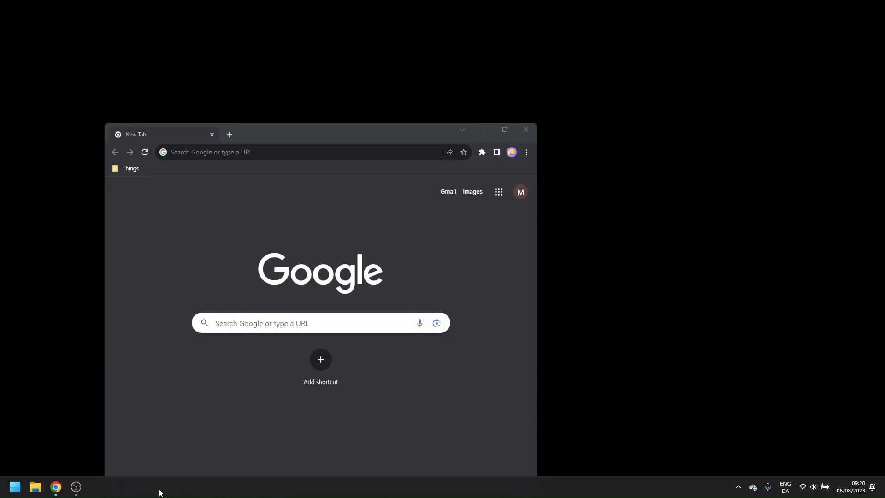
{"action": "left_click", "coordinate": [116, 486]}
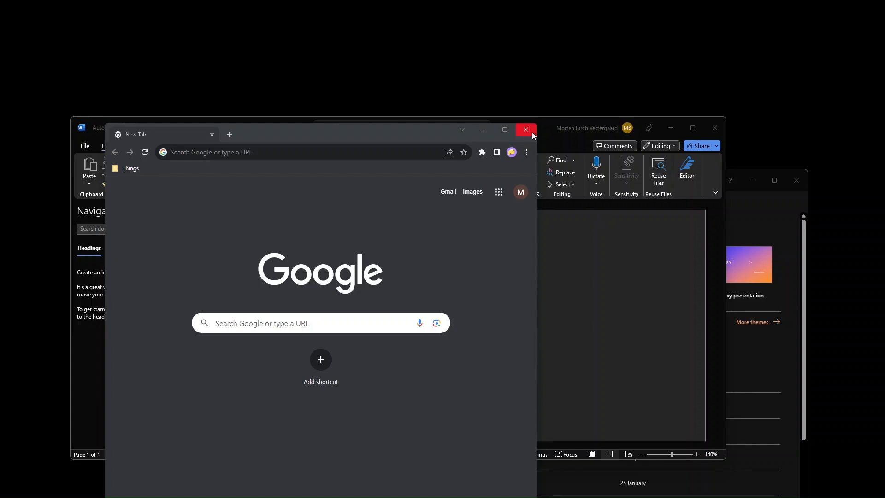
Close the Chrome window on Desktop 2, leaving the PowerPoint start screen in view.
{"action": "left_click", "coordinate": [524, 129]}
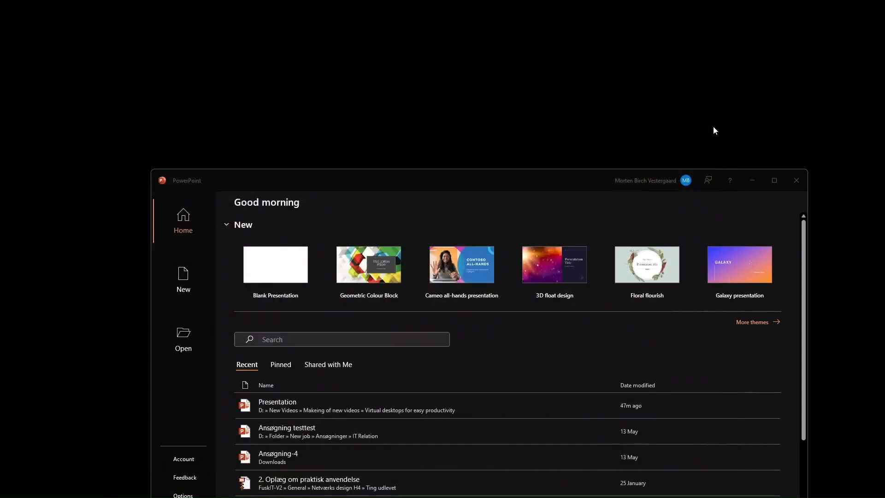